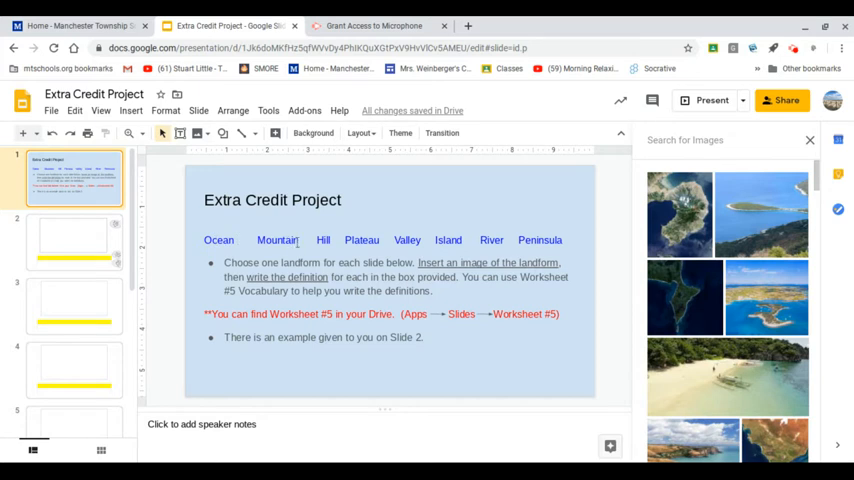
{"action": "mouse_move", "coordinate": [380, 240]}
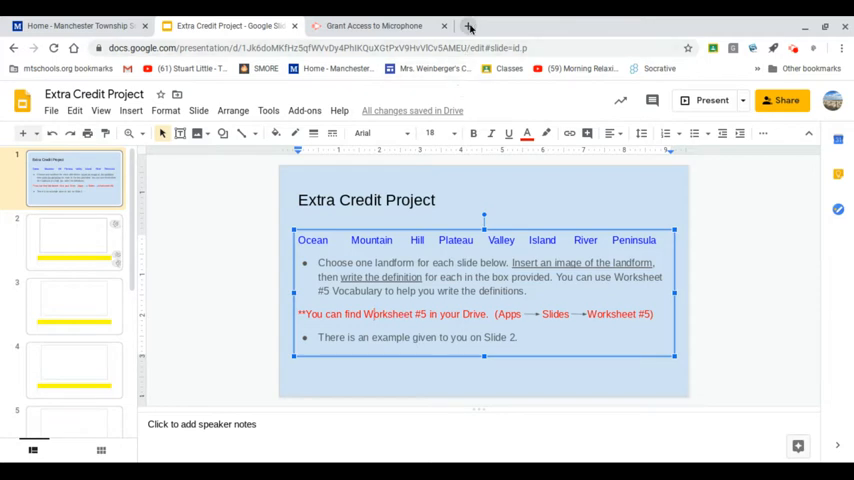
Open a new Chrome tab and launch Google Slides from the Google apps launcher
{"action": "left_click", "coordinate": [468, 25]}
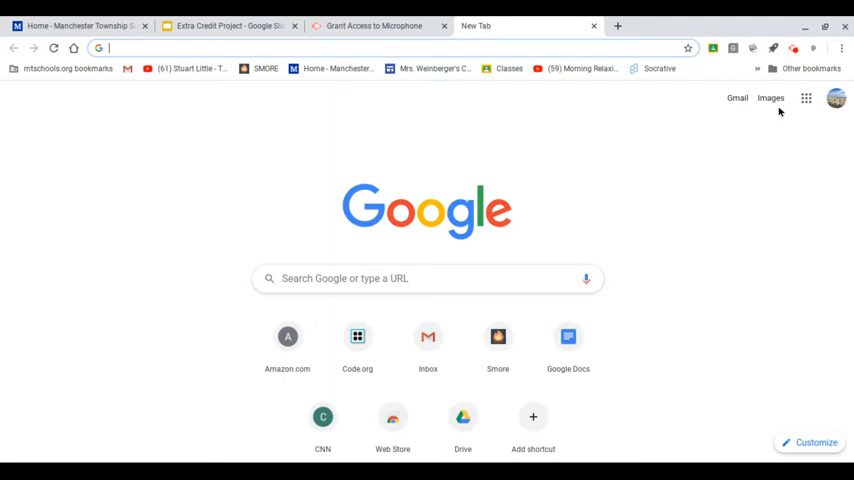
{"action": "left_click", "coordinate": [804, 98]}
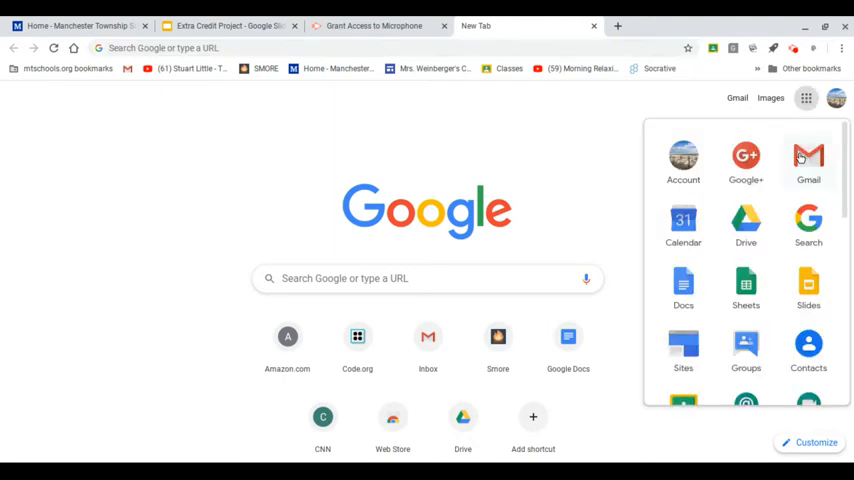
{"action": "left_click", "coordinate": [808, 285]}
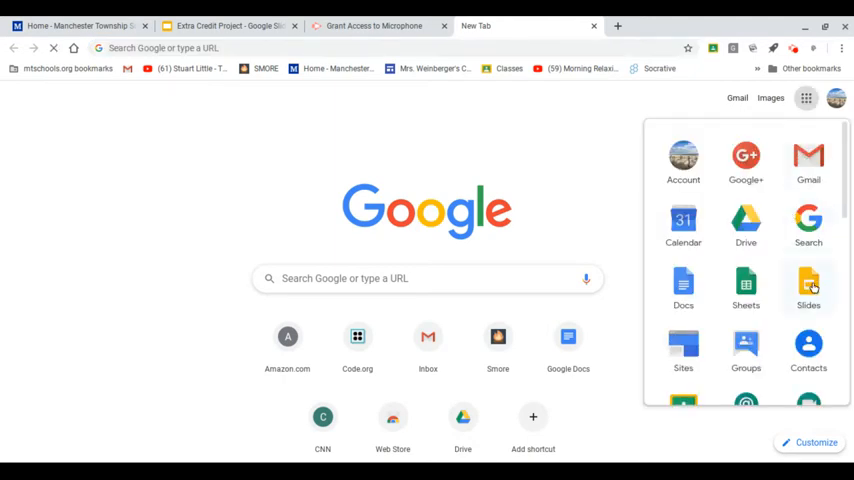
{"action": "left_click", "coordinate": [808, 284]}
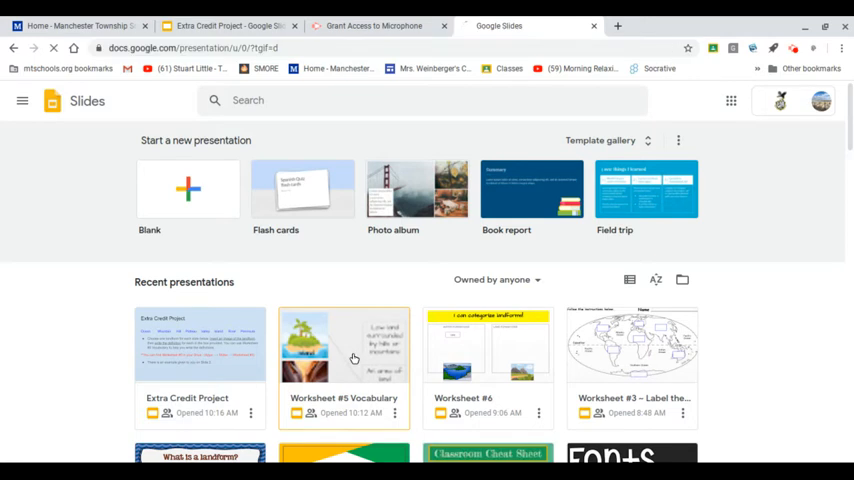
Open Worksheet #5 Vocabulary in its own tab, then settle back on Extra Credit Project slide 2
{"action": "double_click", "coordinate": [343, 345]}
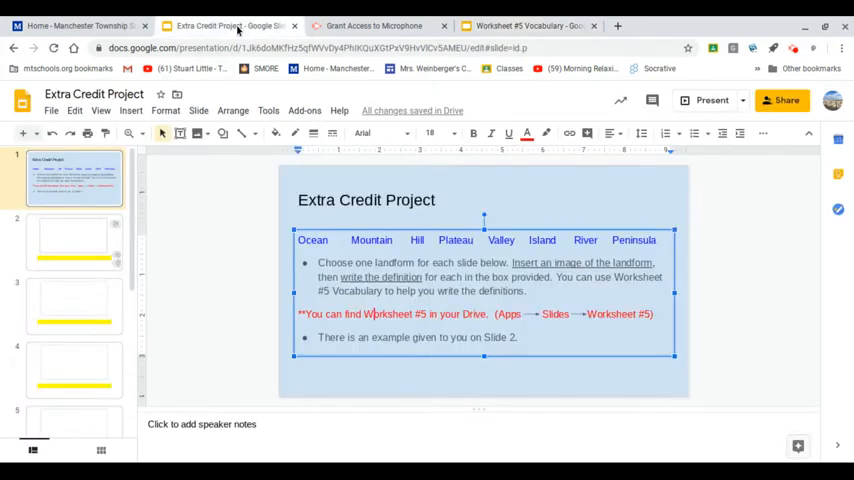
{"action": "left_click", "coordinate": [515, 24]}
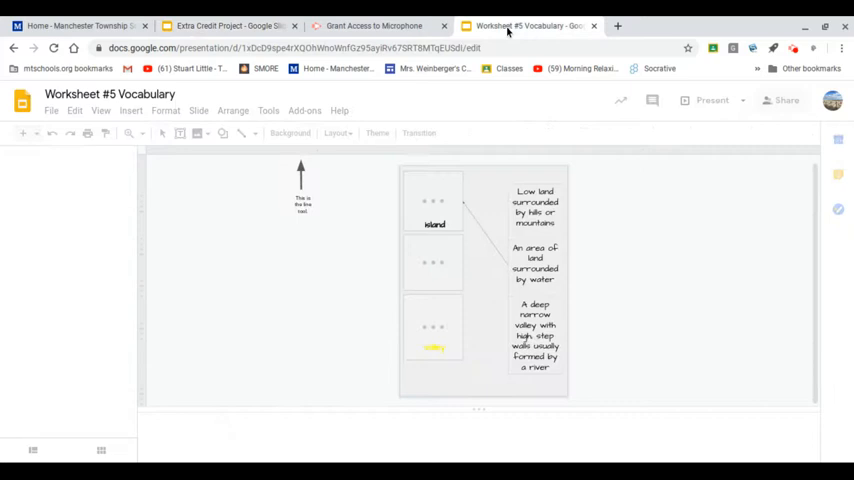
{"action": "left_click", "coordinate": [225, 25]}
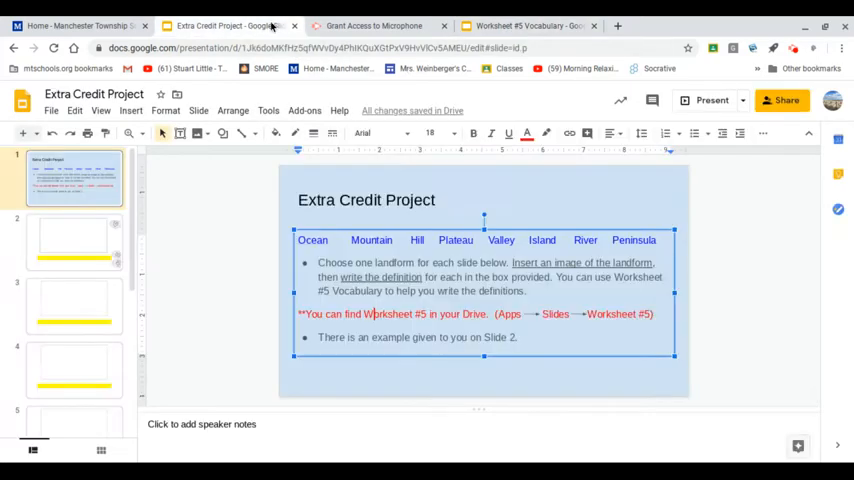
{"action": "left_click", "coordinate": [530, 25]}
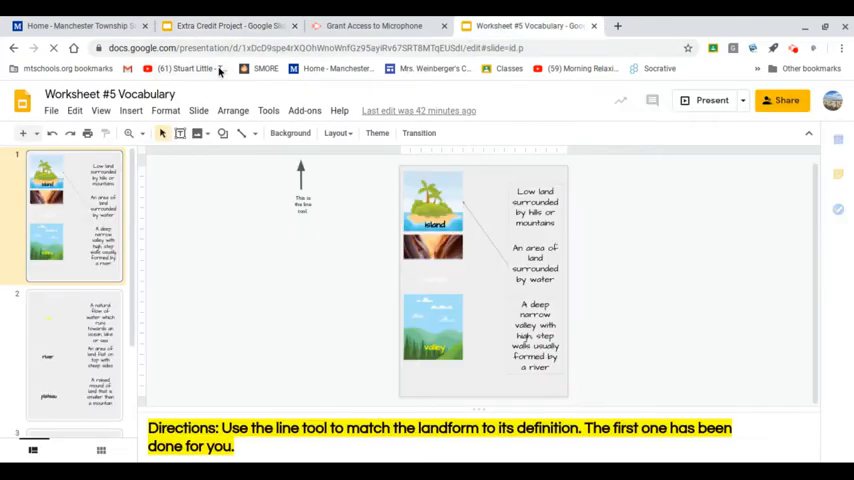
{"action": "left_click", "coordinate": [235, 25]}
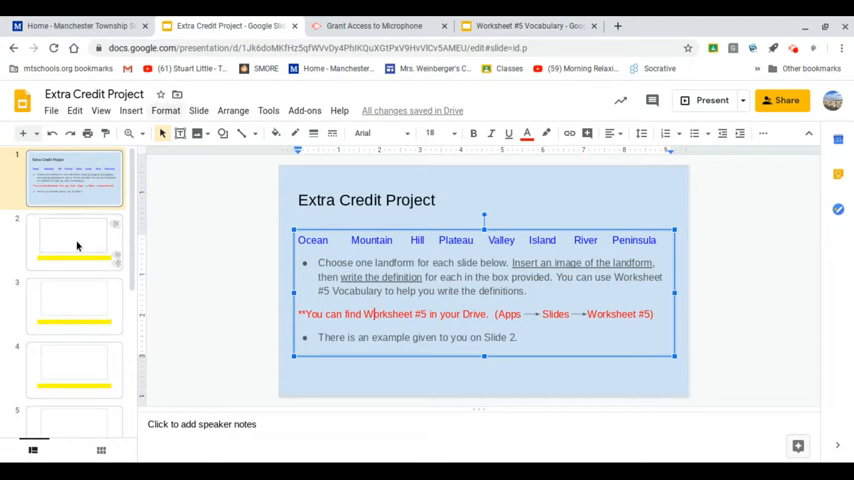
{"action": "left_click", "coordinate": [78, 243]}
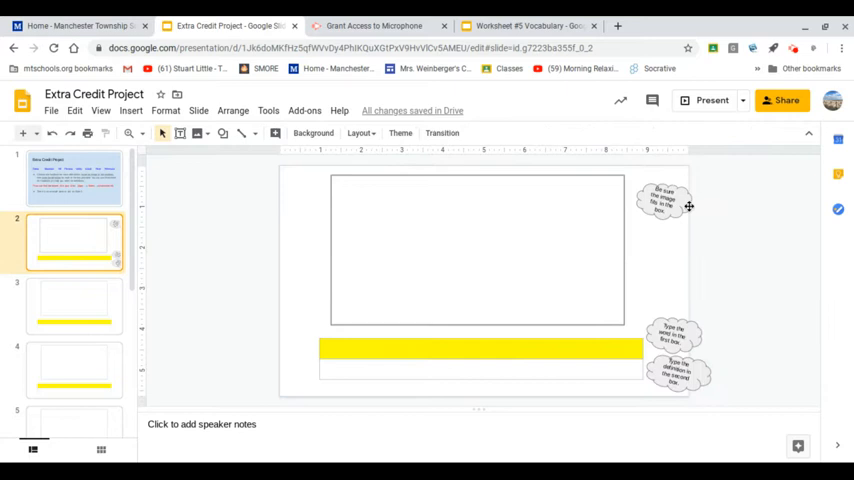
{"action": "mouse_move", "coordinate": [318, 196]}
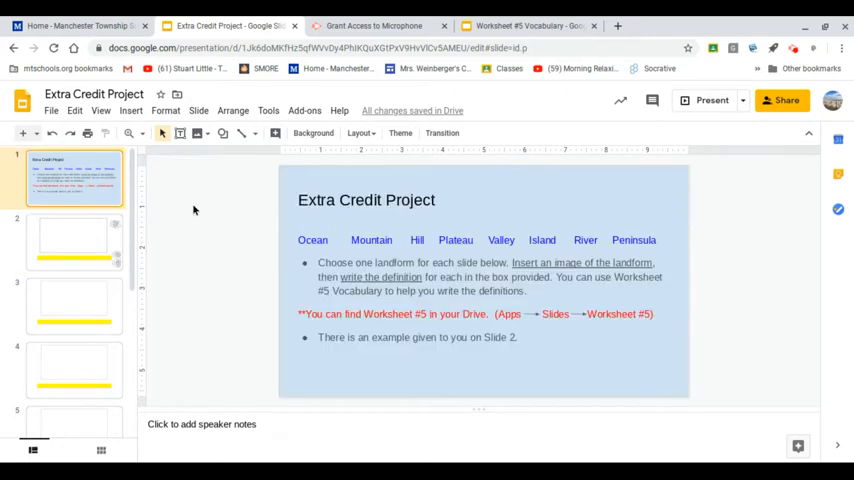
{"action": "mouse_move", "coordinate": [630, 231]}
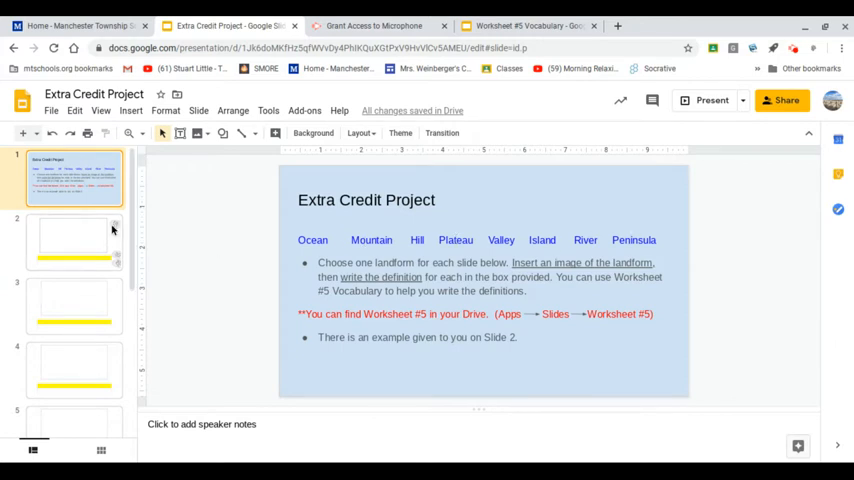
Select the slide 2 thumbnail and open the Insert menu
{"action": "left_click", "coordinate": [70, 240]}
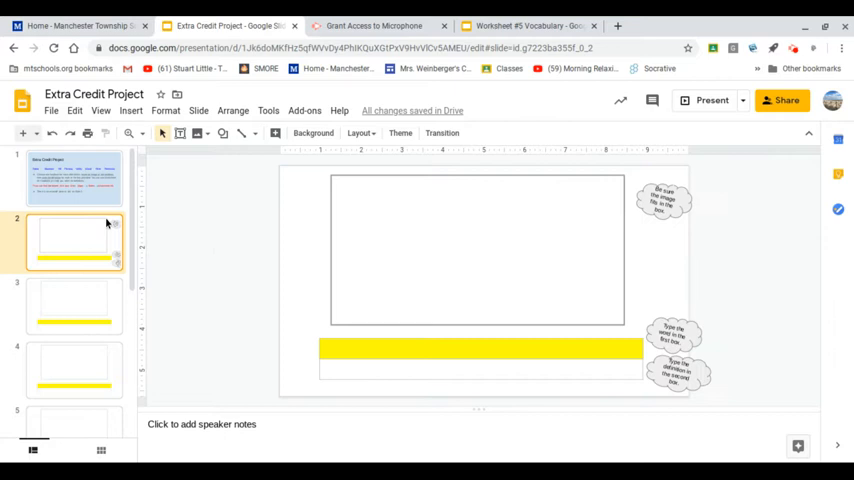
{"action": "mouse_move", "coordinate": [462, 222]}
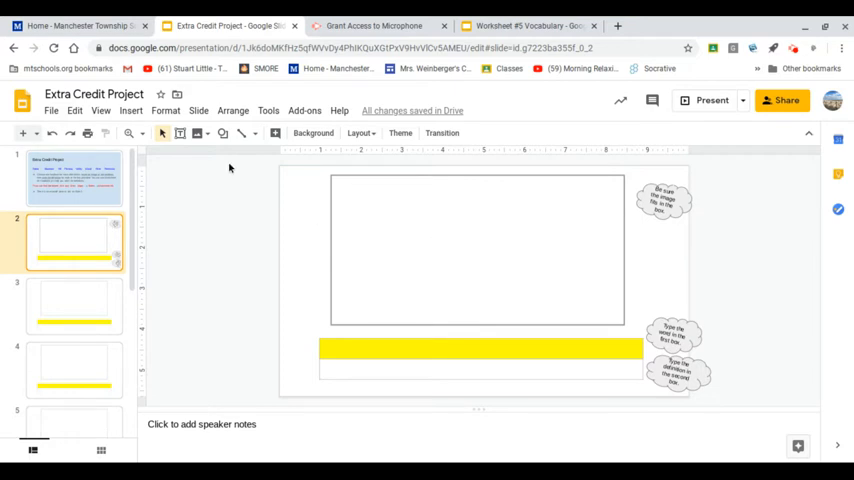
{"action": "left_click", "coordinate": [130, 110]}
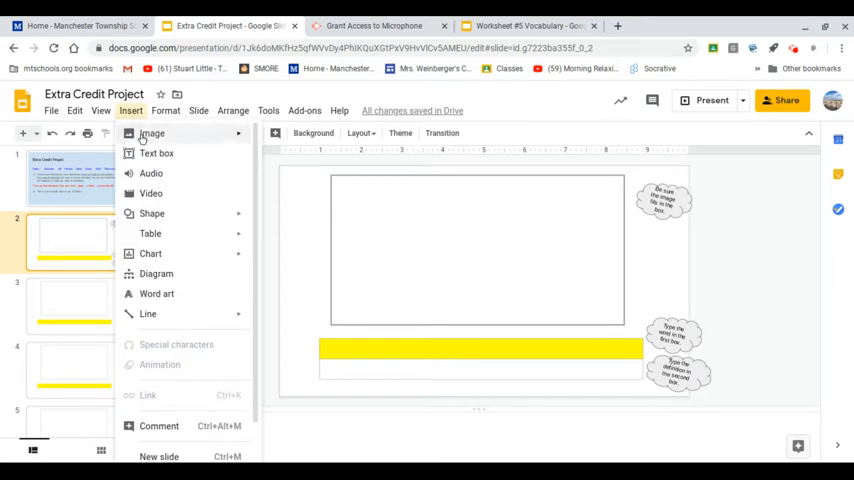
Search the web for 'peninsula' images via Insert > Image > Search the web
{"action": "left_click", "coordinate": [152, 133]}
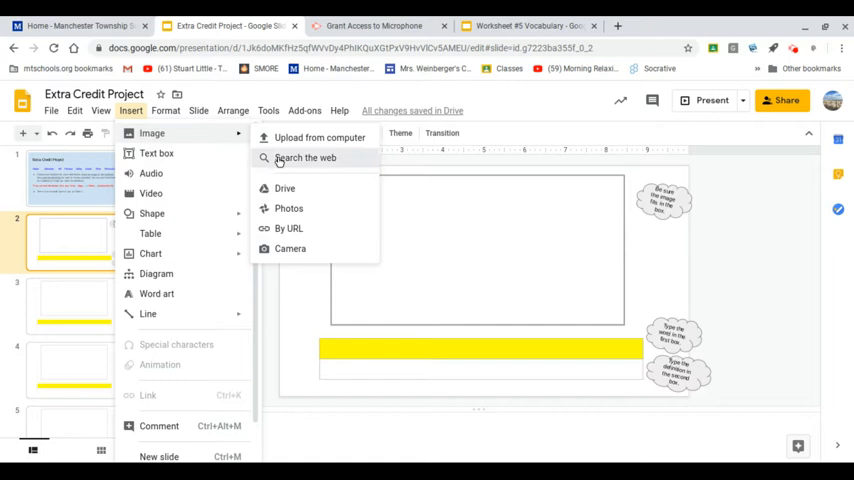
{"action": "left_click", "coordinate": [305, 157]}
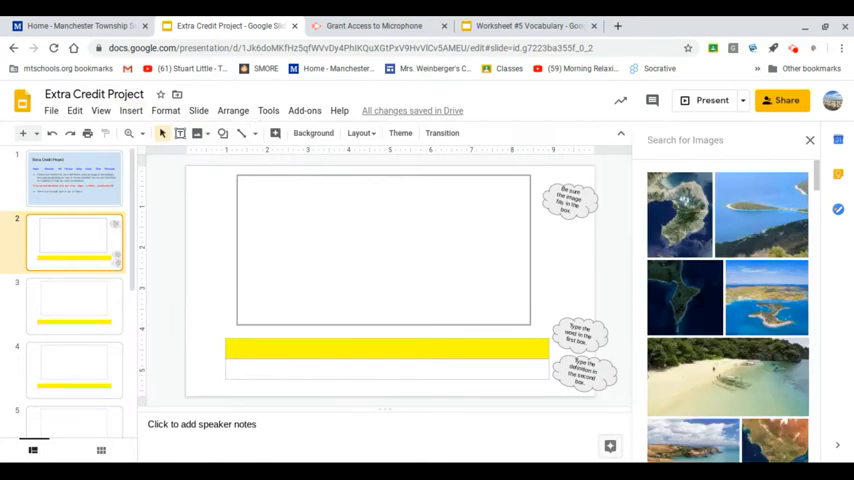
{"action": "type", "text": "peninsu"}
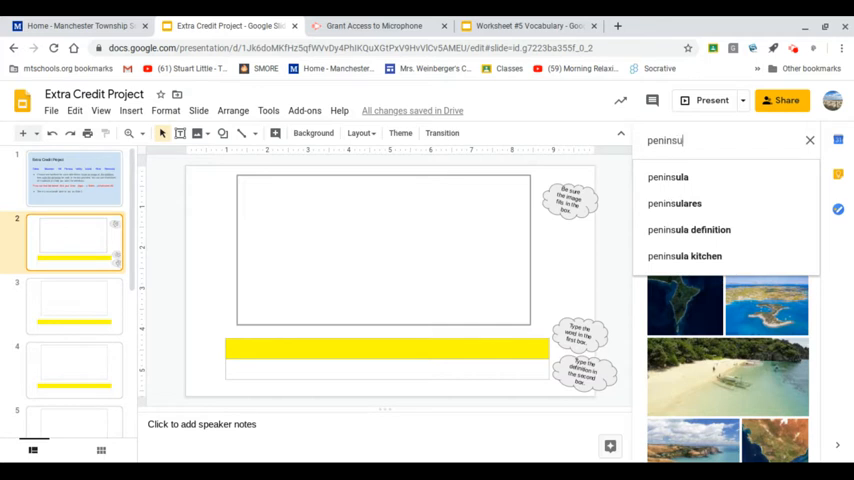
{"action": "type", "text": "la"}
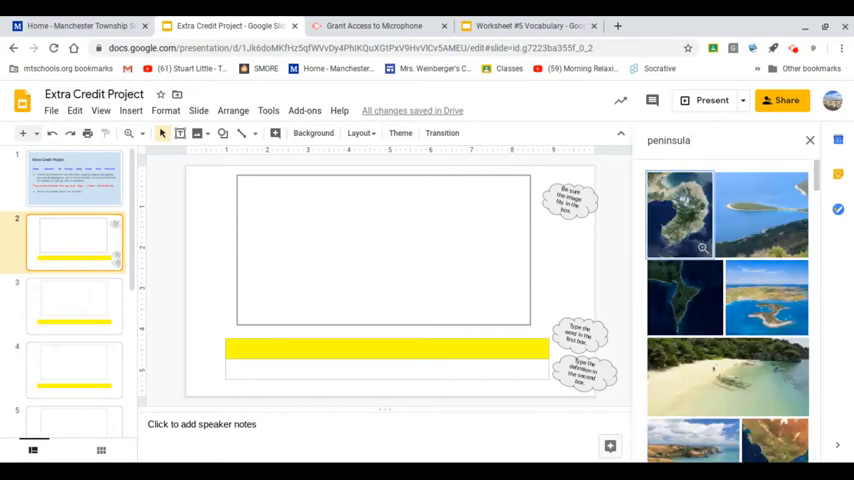
{"action": "mouse_move", "coordinate": [630, 196]}
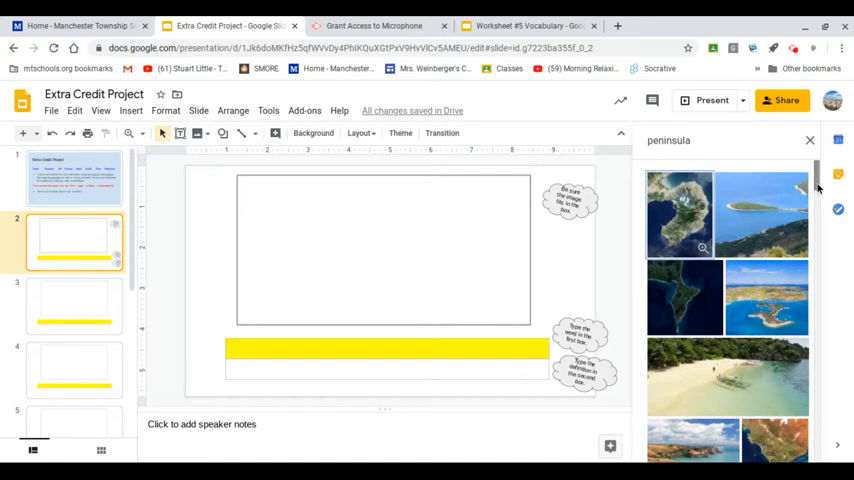
Insert the aerial peninsula photo from the results into slide 2's picture box
{"action": "scroll", "scroll_direction": "down", "scroll_amount": 3}
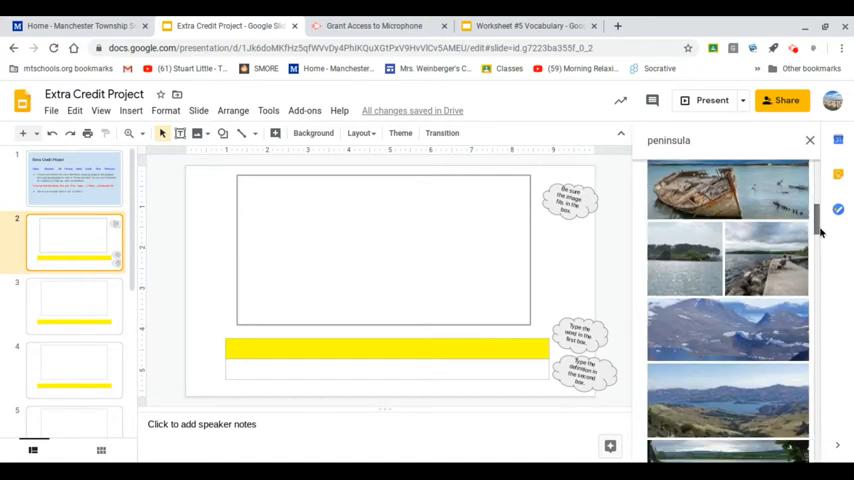
{"action": "scroll", "scroll_direction": "down", "scroll_amount": 3}
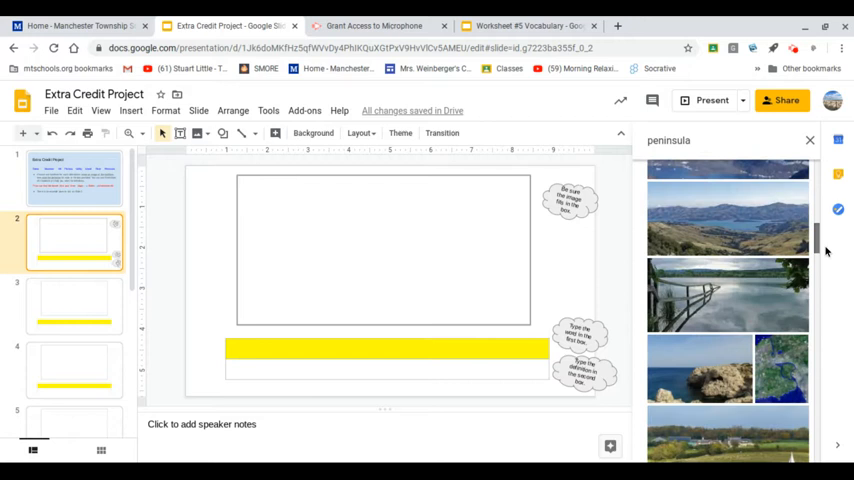
{"action": "scroll", "scroll_direction": "down", "scroll_amount": 3}
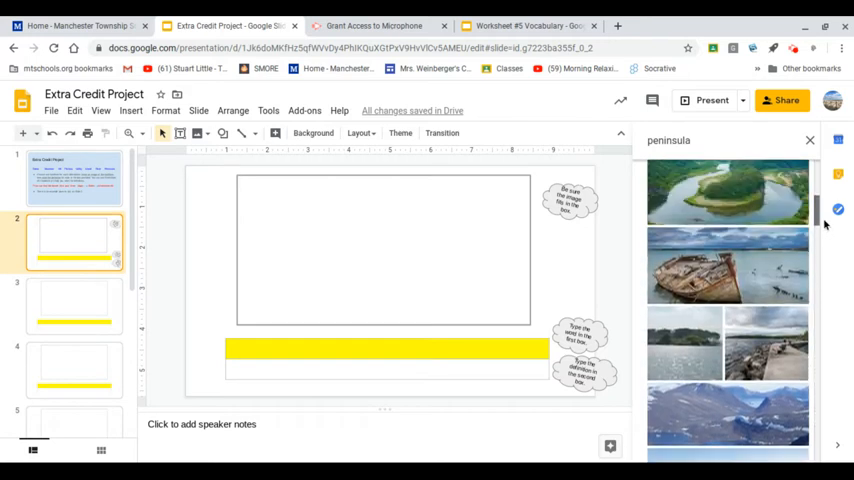
{"action": "scroll", "scroll_direction": "down", "scroll_amount": 3}
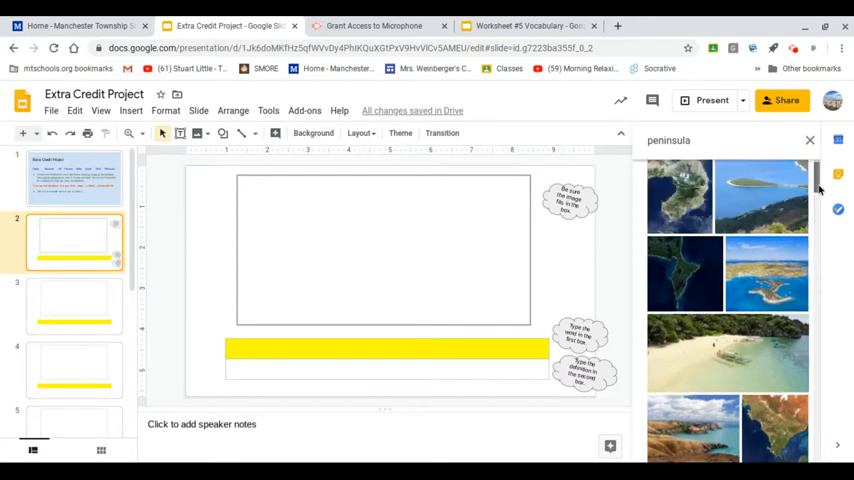
{"action": "scroll", "scroll_direction": "down", "scroll_amount": 3}
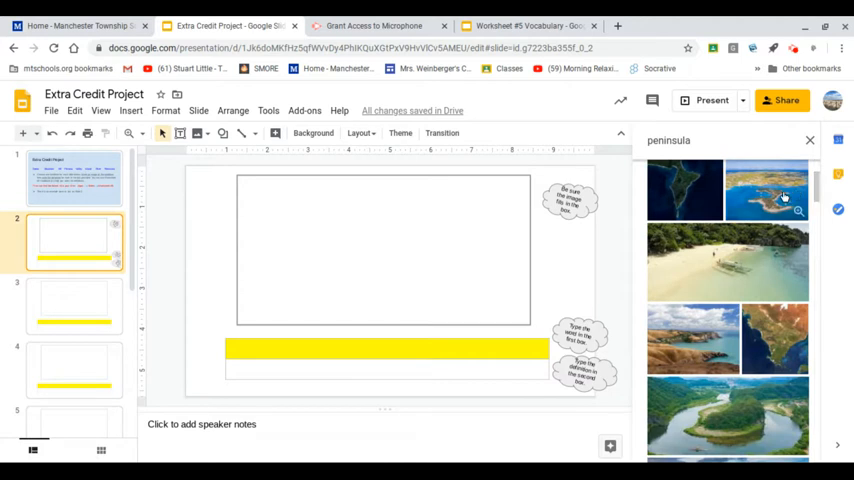
{"action": "left_click", "coordinate": [766, 196]}
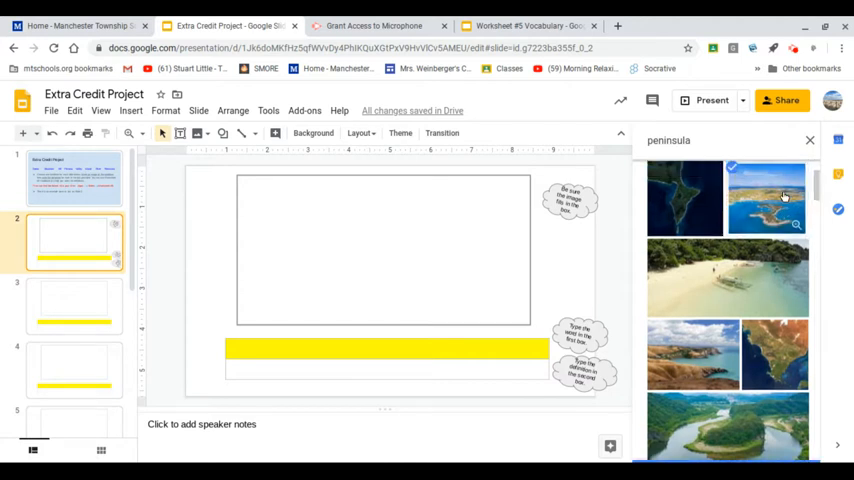
{"action": "left_click", "coordinate": [766, 197]}
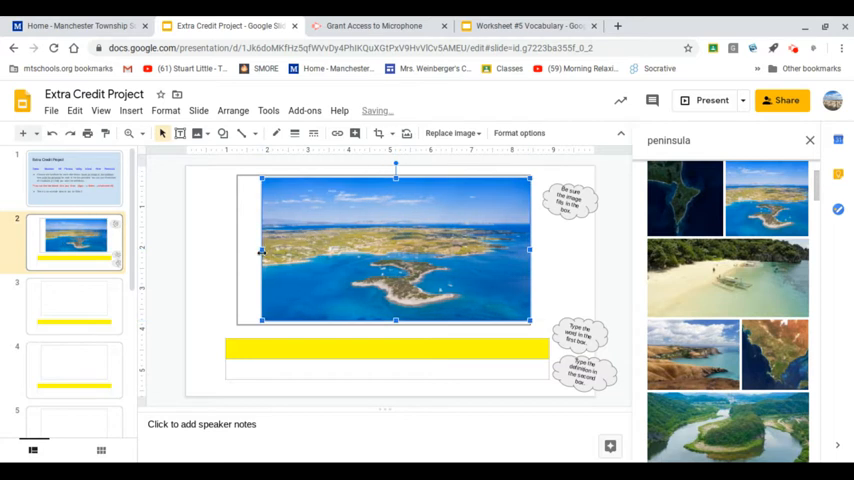
Stretch the photo to the box's left edge and type 'Peninsula' in the yellow word box
{"action": "left_click_drag", "start_coordinate": [262, 249], "coordinate": [238, 249]}
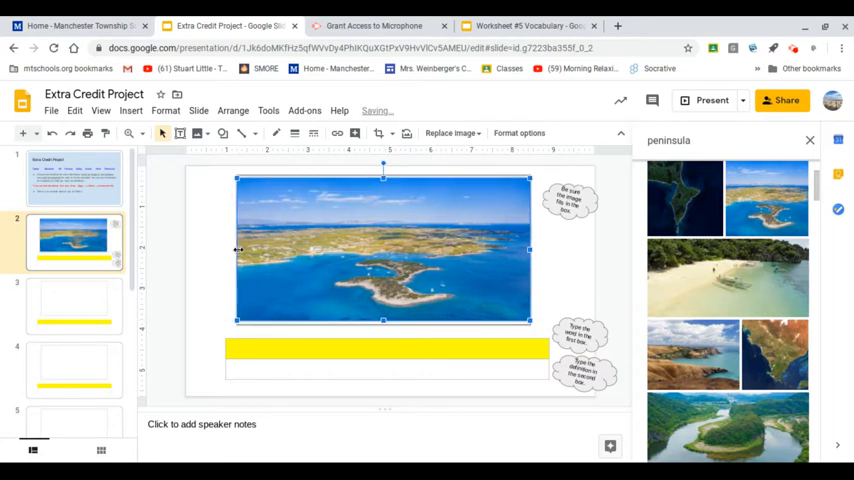
{"action": "left_click", "coordinate": [383, 348]}
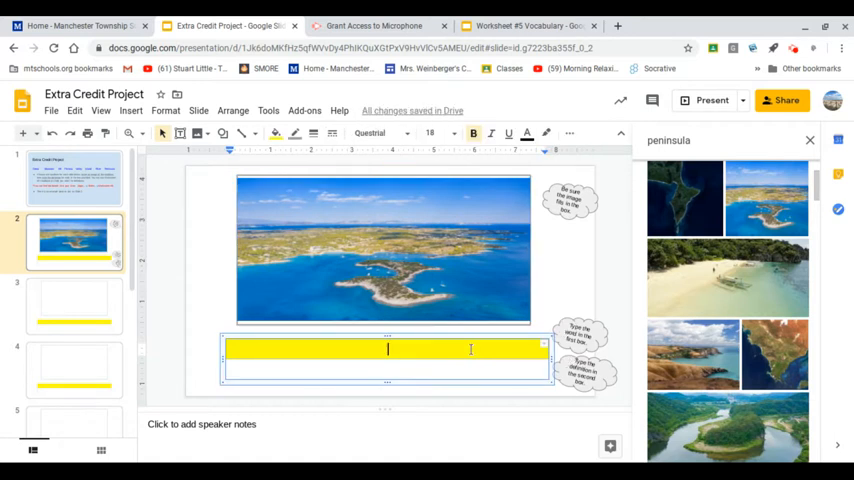
{"action": "type", "text": "P"}
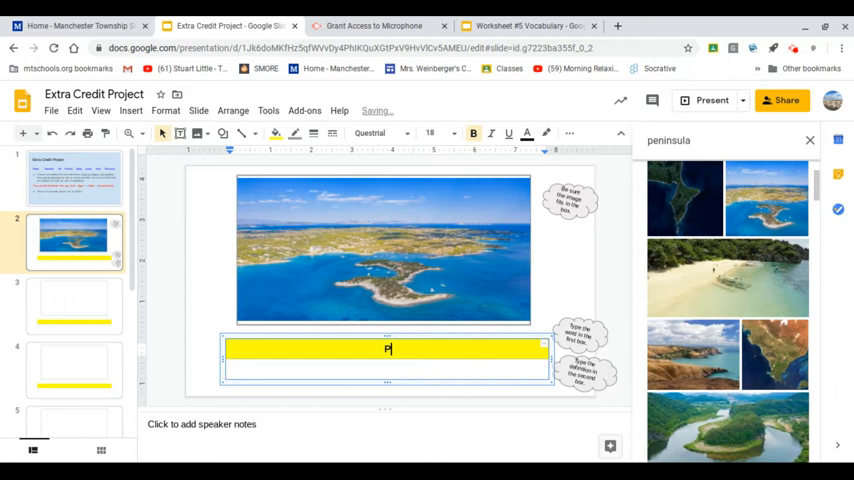
{"action": "type", "text": "eninsula"}
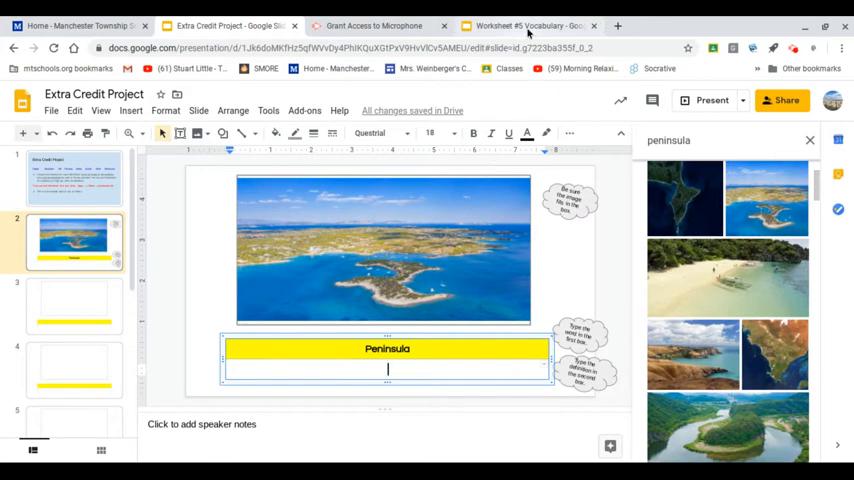
{"action": "left_click", "coordinate": [528, 25]}
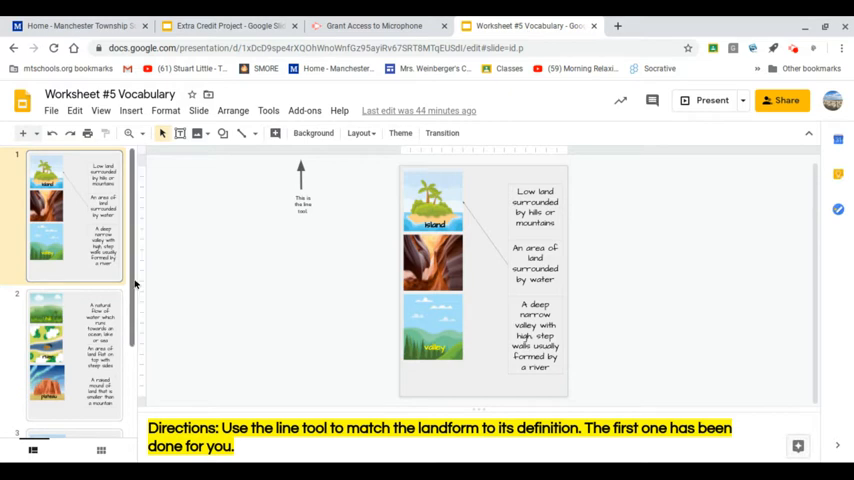
{"action": "left_click", "coordinate": [75, 350]}
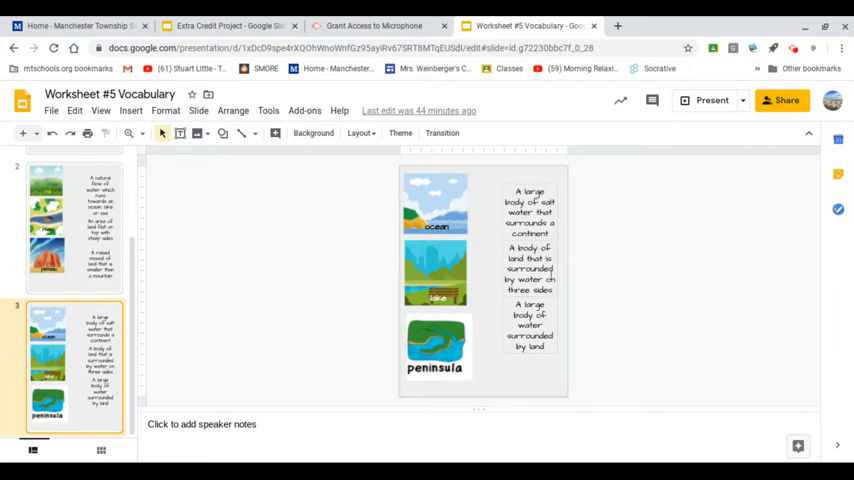
{"action": "mouse_move", "coordinate": [516, 186]}
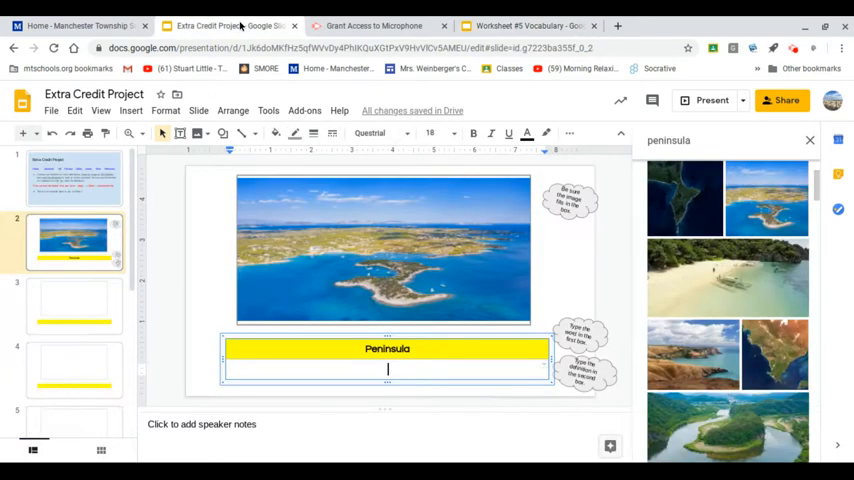
Type 'A body of land that is surrounded by water on three sides', then go to slide 1
{"action": "type", "text": "A body of land"}
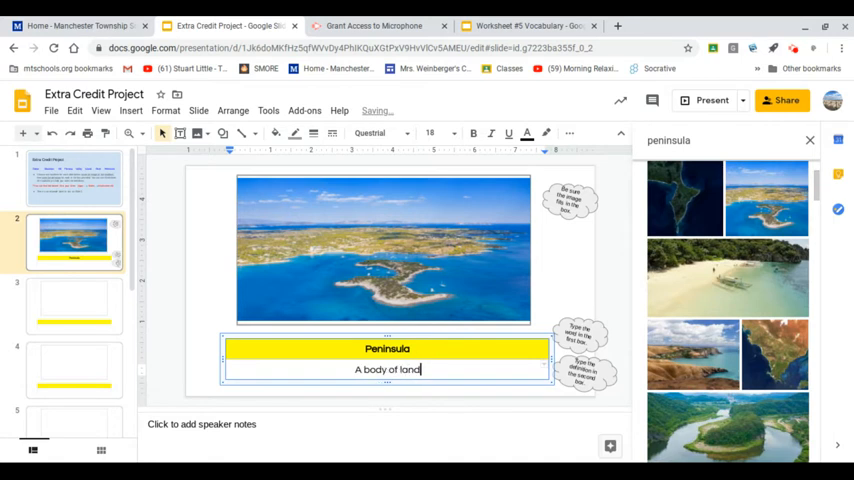
{"action": "type", "text": "that is"}
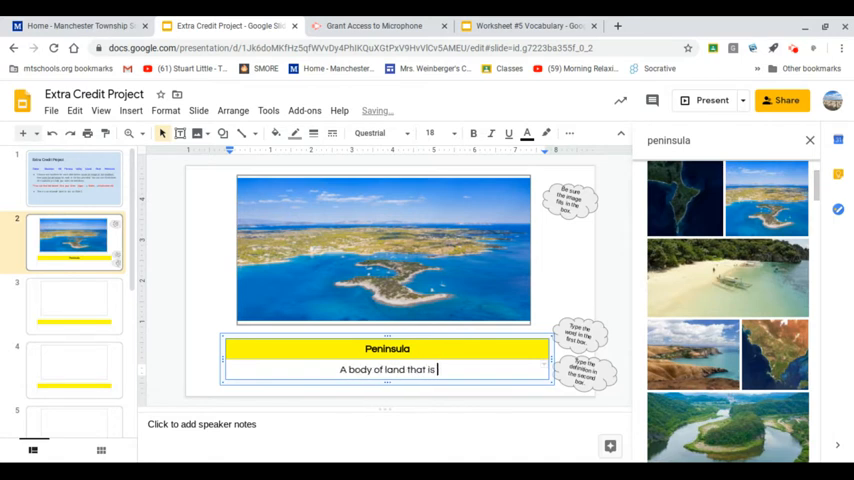
{"action": "type", "text": "surrounded by water"}
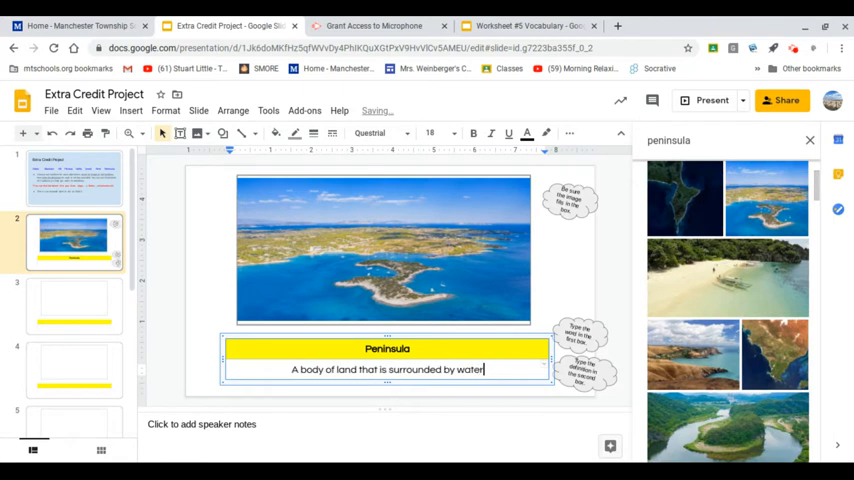
{"action": "type", "text": "on three sides."}
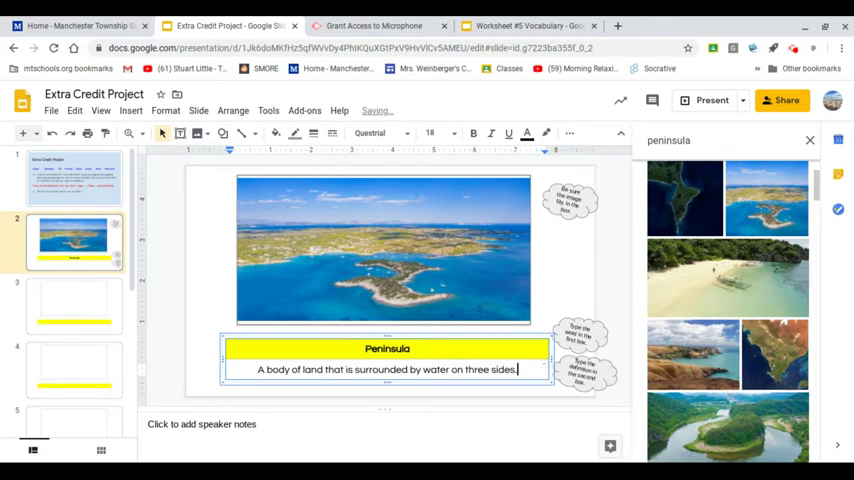
{"action": "key", "text": "Backspace"}
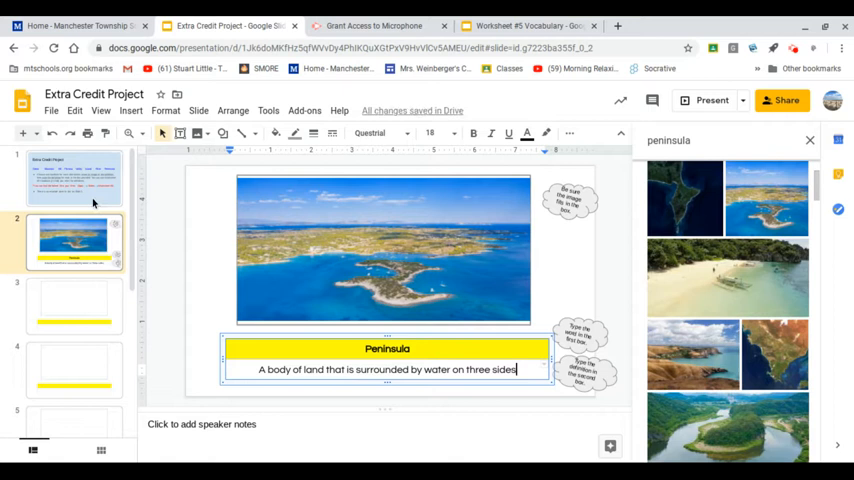
{"action": "left_click", "coordinate": [72, 178]}
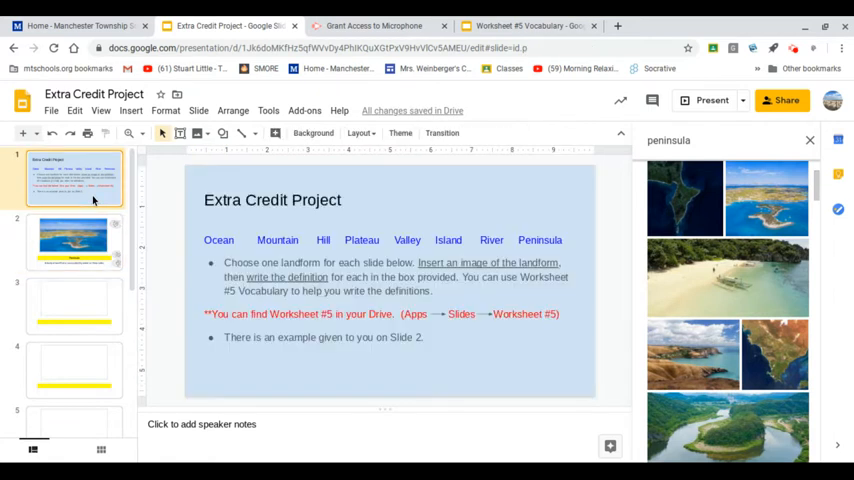
Open slide 3 and start an image search for 'ocean'
{"action": "left_click", "coordinate": [75, 305]}
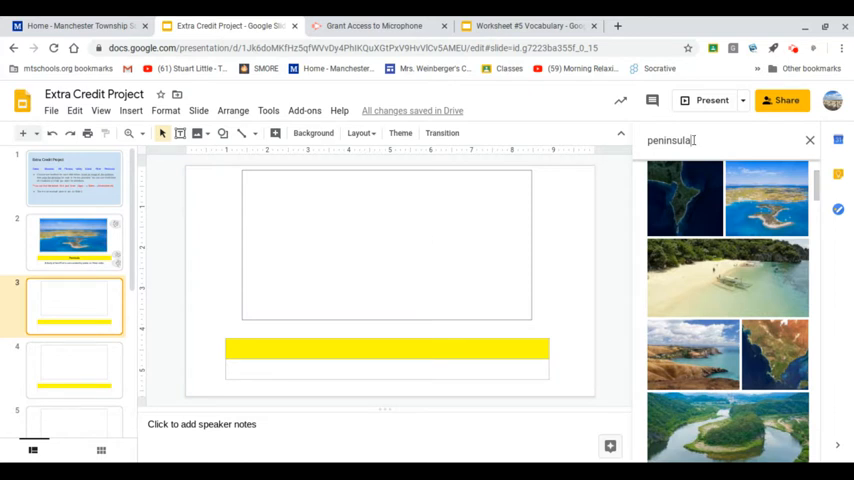
{"action": "left_click", "coordinate": [810, 140]}
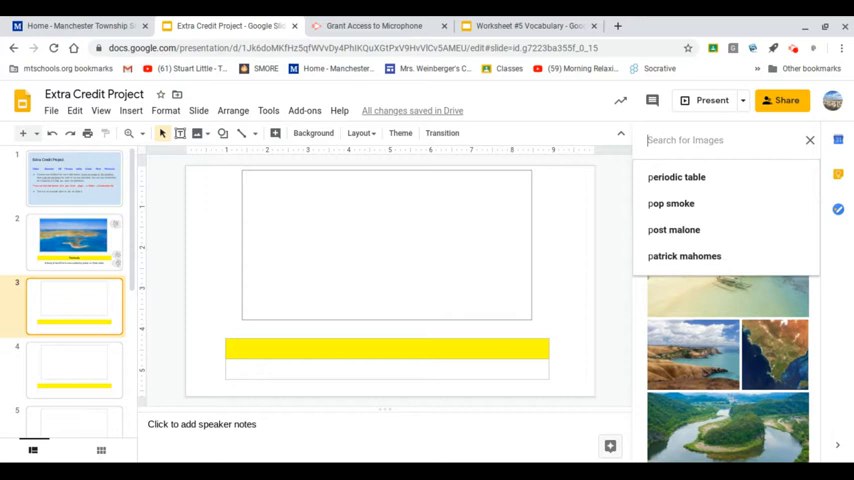
{"action": "type", "text": "ocean"}
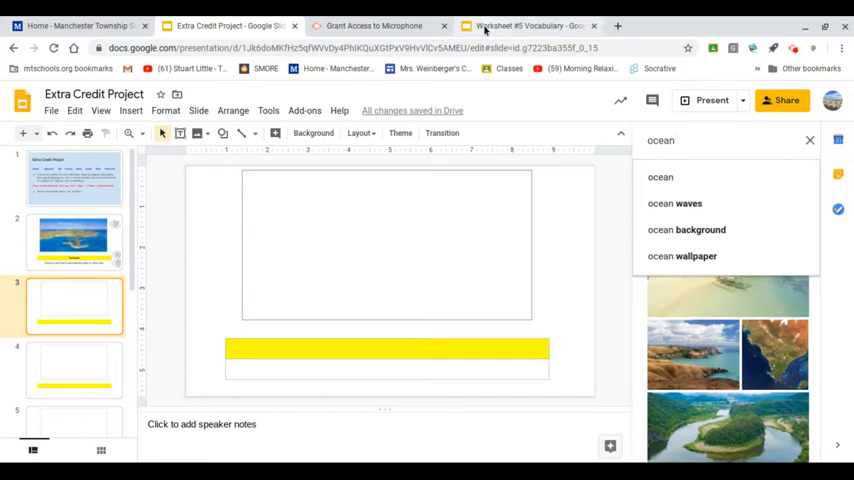
{"action": "mouse_move", "coordinate": [414, 241]}
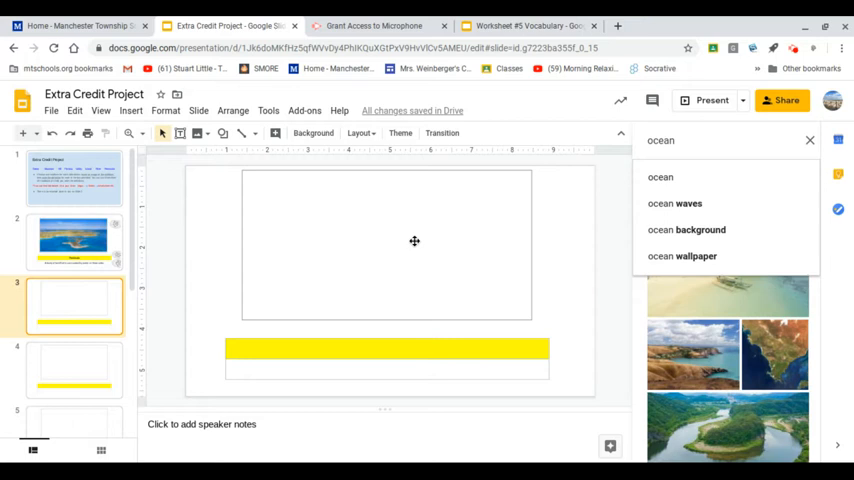